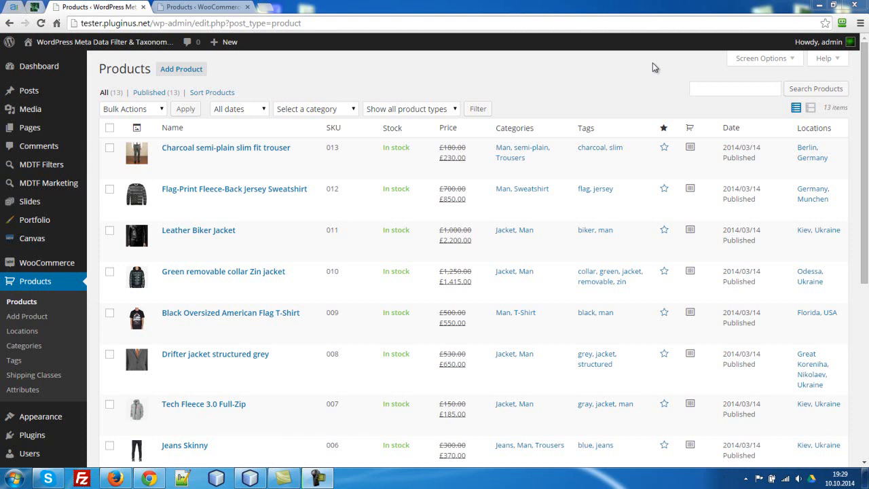
mouse_move(572, 65)
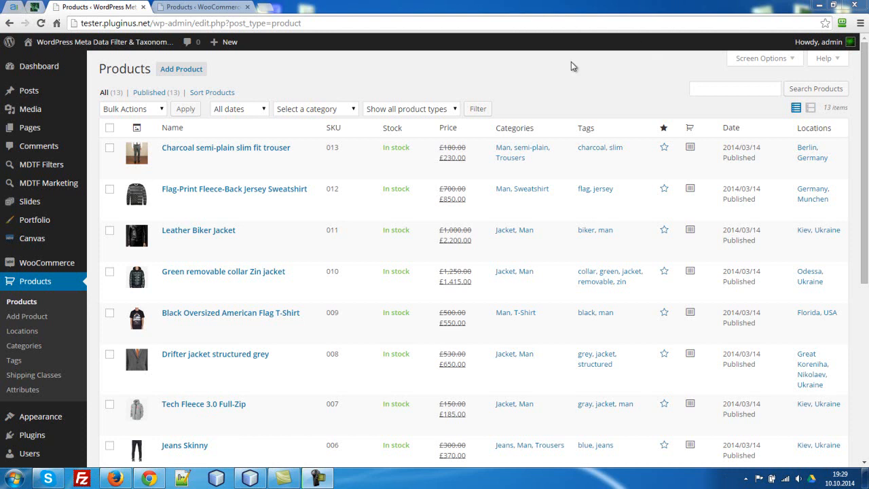
Step: Show the source site's MDTF filters: Basic, Taxonomies and Wear options
left_click(42, 164)
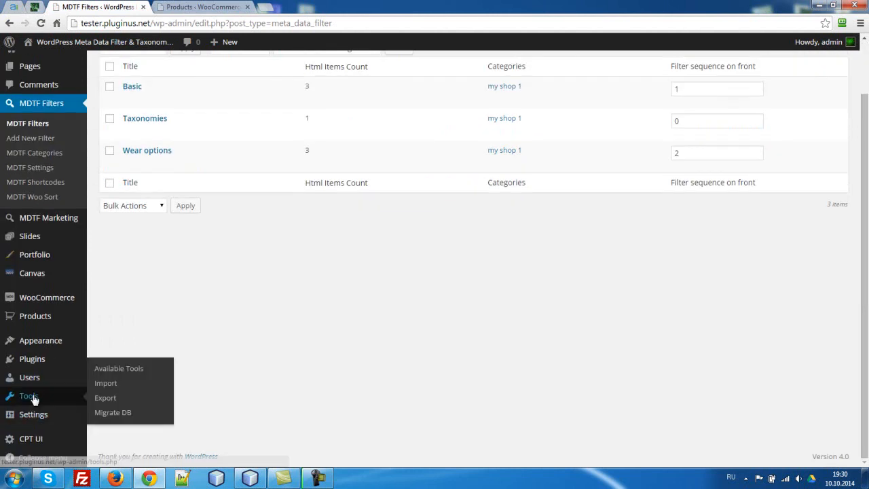
Step: Export the source site's MDTF Filters and Products as two XML files
left_click(105, 397)
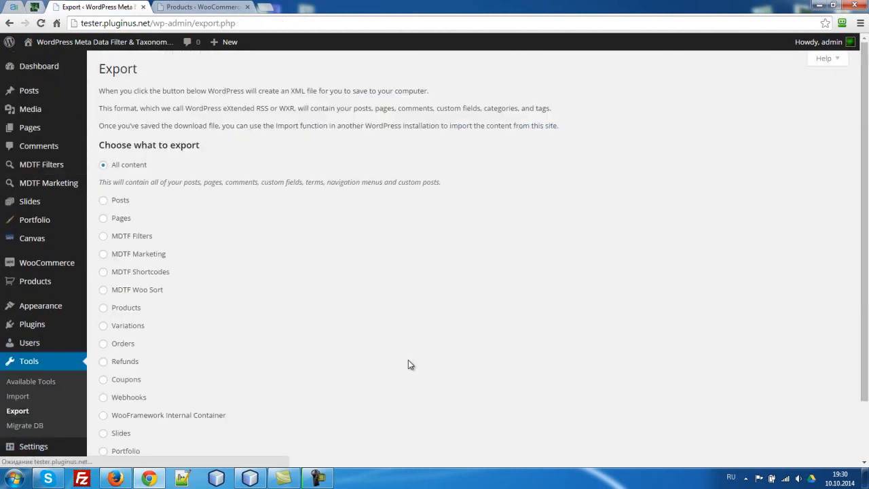
key("ctrl+plus")
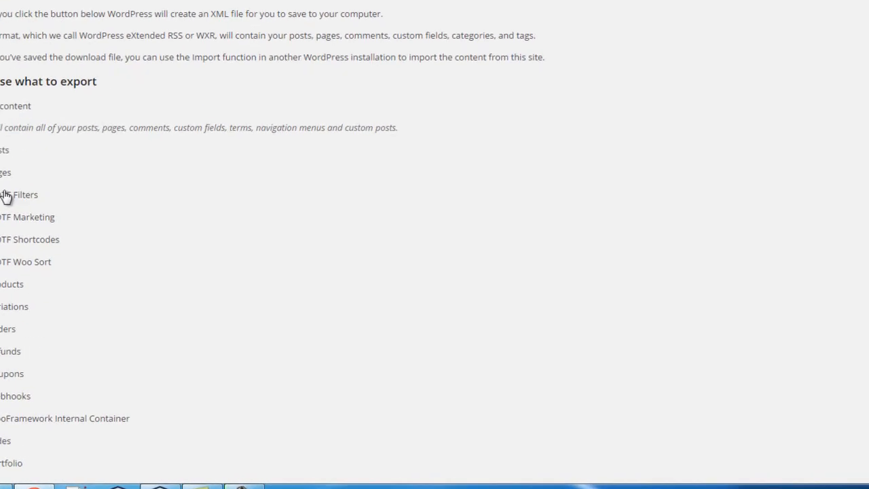
scroll("down", 3)
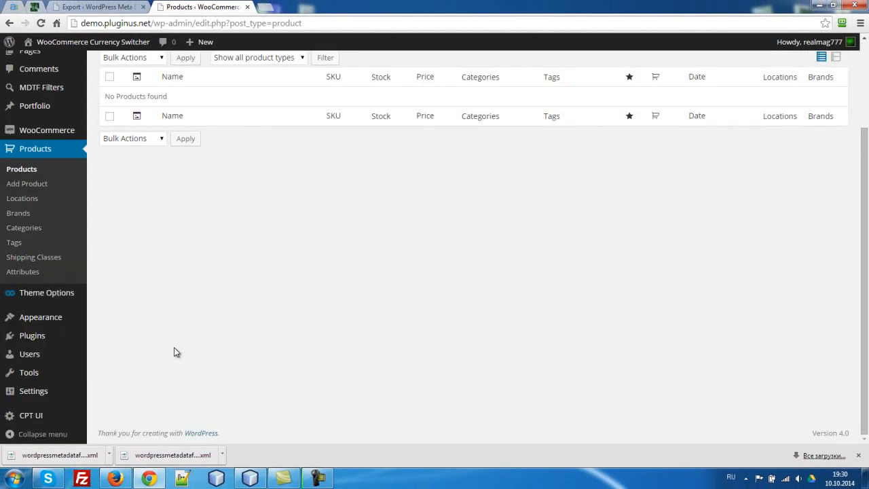
Step: Import the first export XML into the destination site, assigning its author to an existing user
left_click(29, 372)
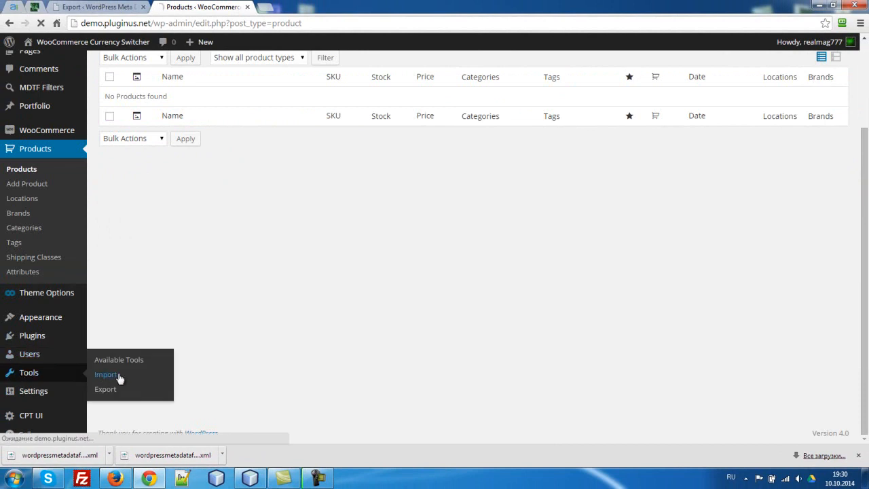
left_click(105, 374)
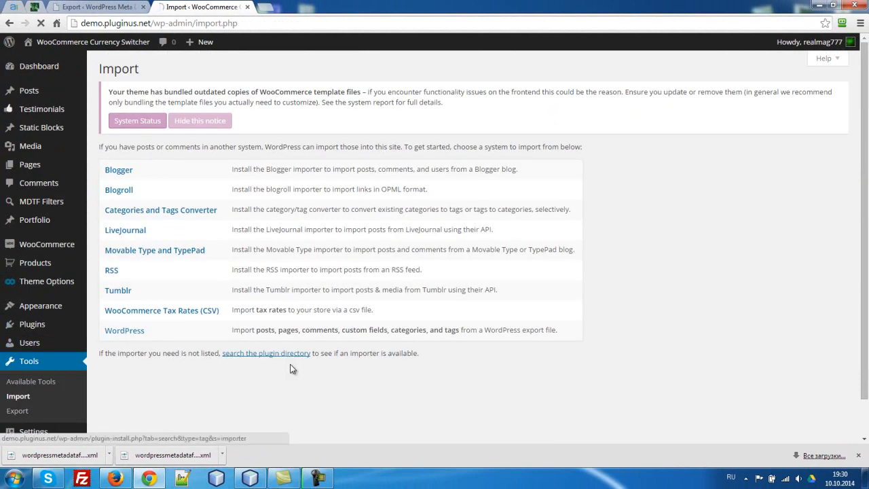
left_click(125, 330)
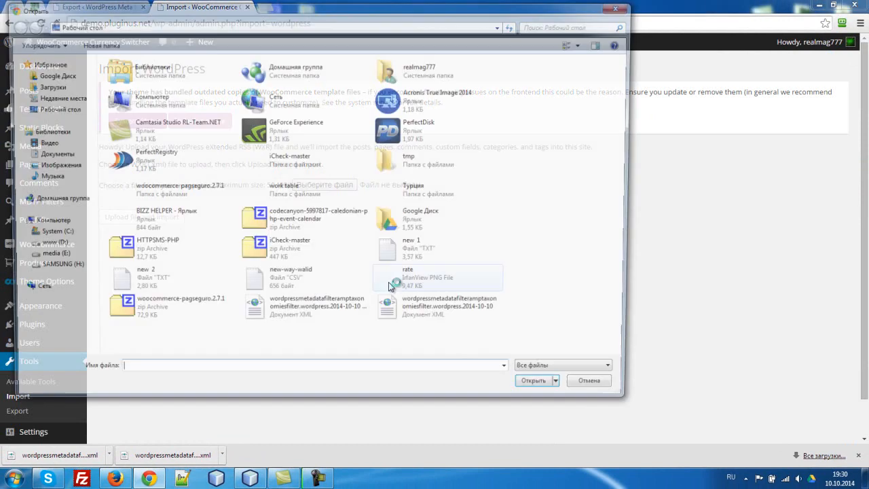
left_click(534, 380)
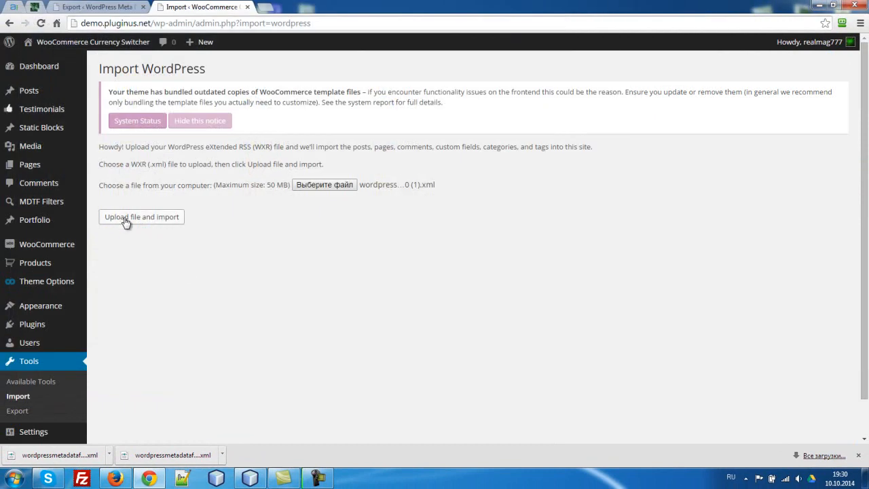
left_click(141, 216)
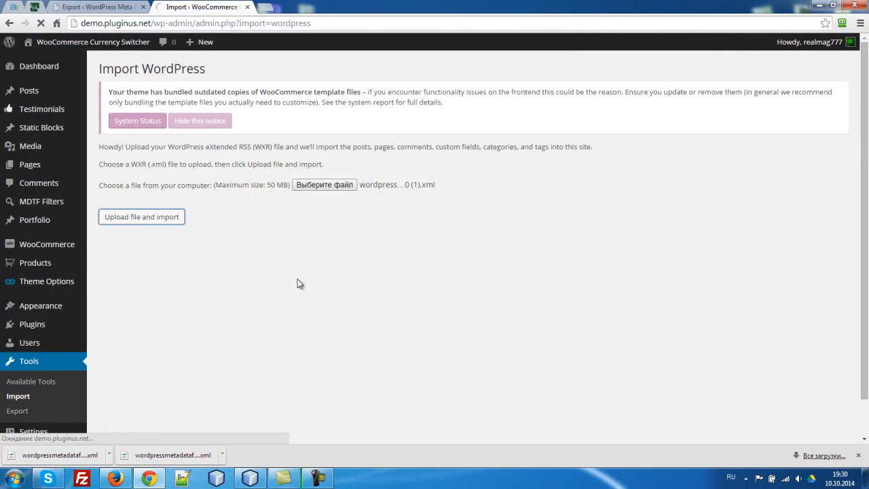
left_click(142, 216)
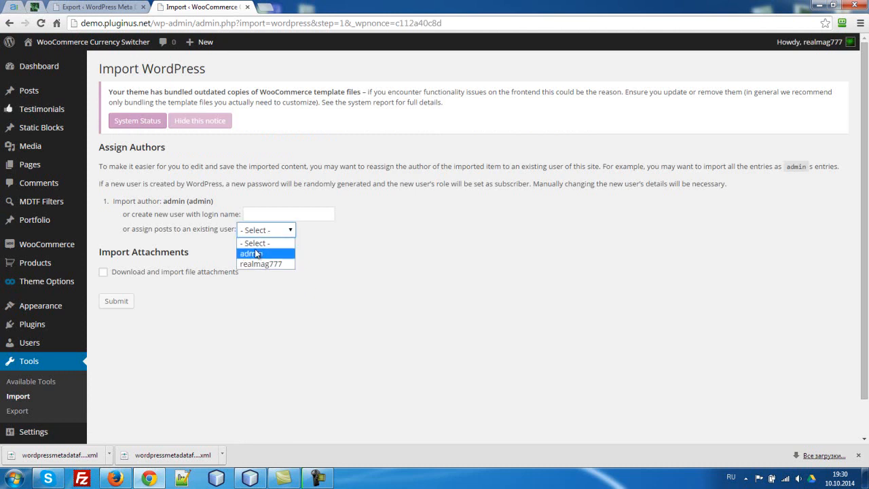
left_click(252, 253)
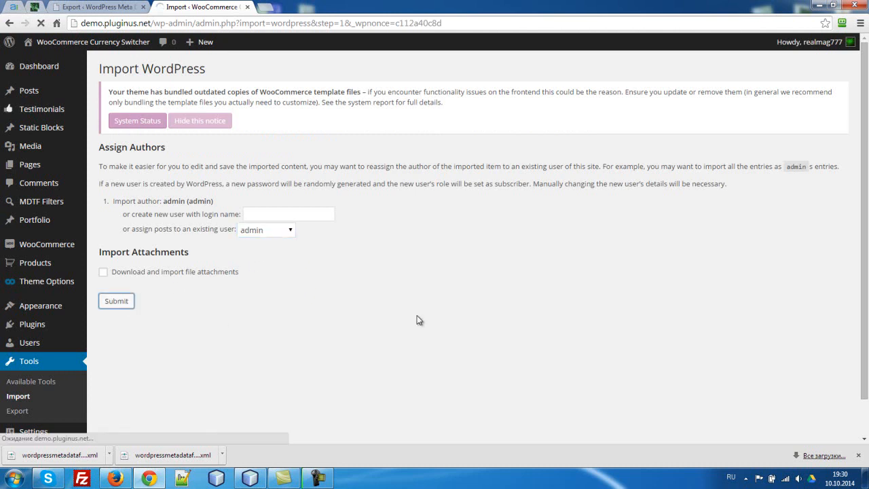
left_click(116, 301)
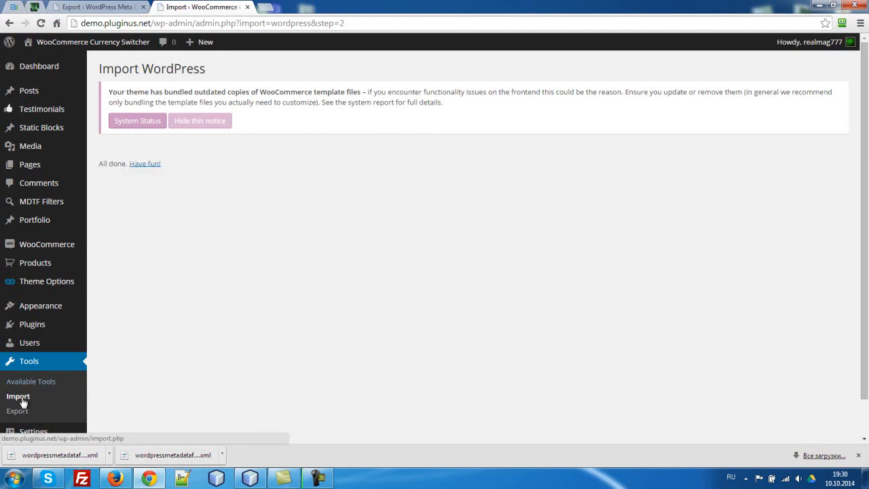
Step: Upload and import the second export XML file into the destination site
left_click(18, 395)
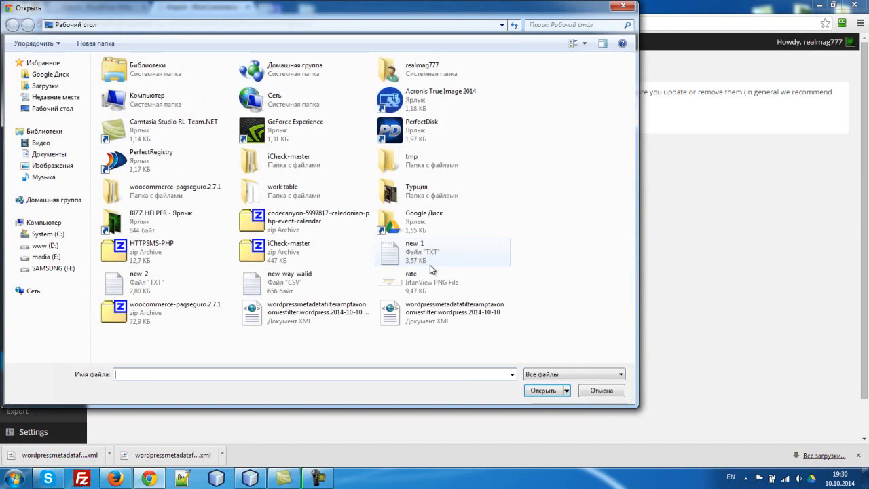
left_click(542, 389)
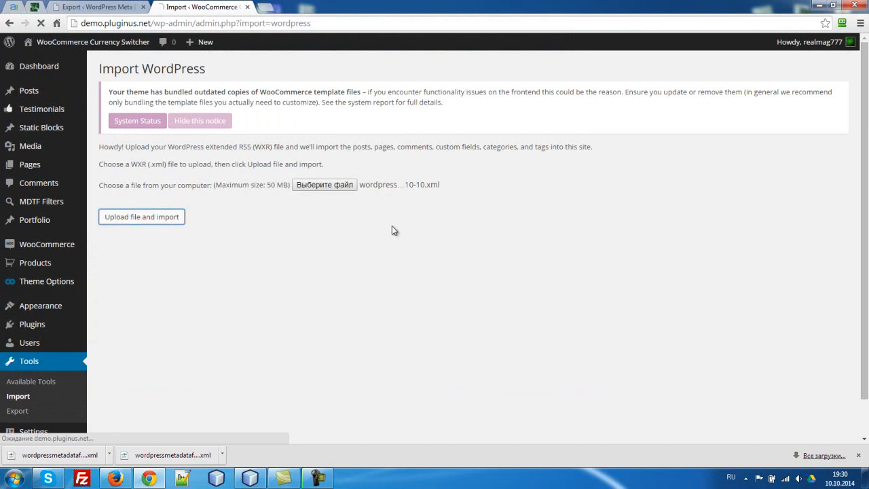
left_click(141, 217)
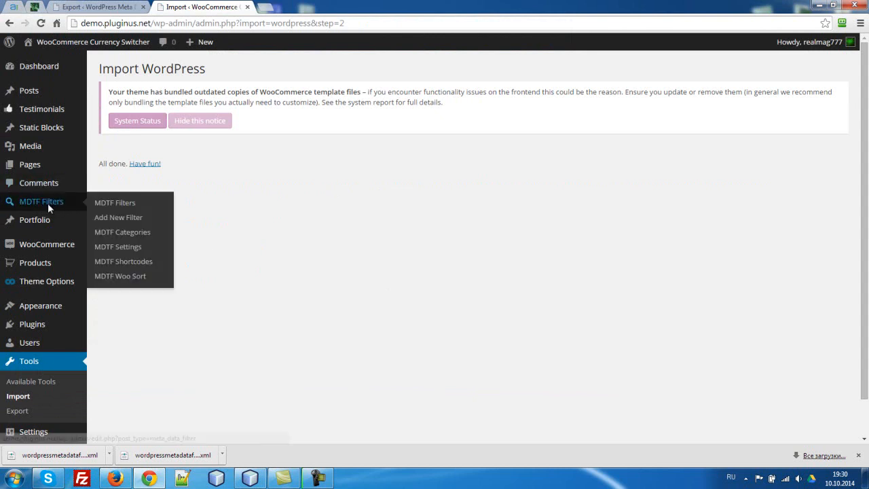
Step: Confirm the three filters imported, then check Leather Biker Jacket's empty filter category
left_click(114, 203)
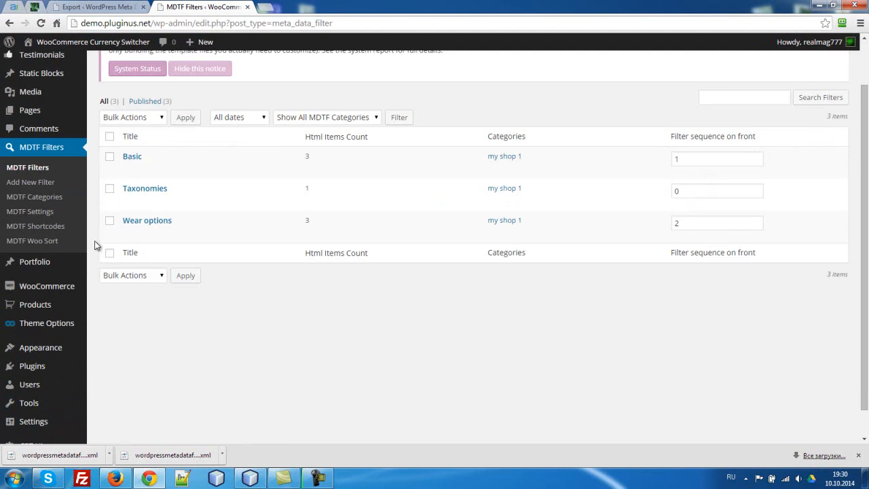
left_click(506, 252)
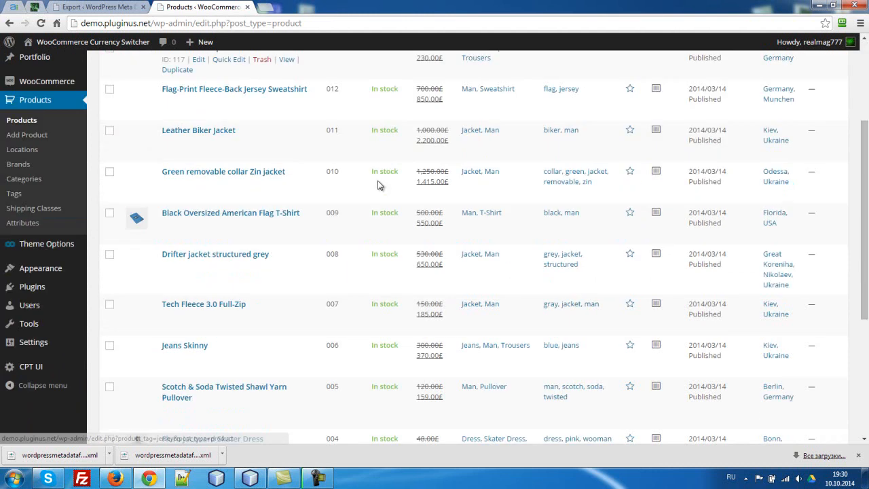
scroll("up", 3)
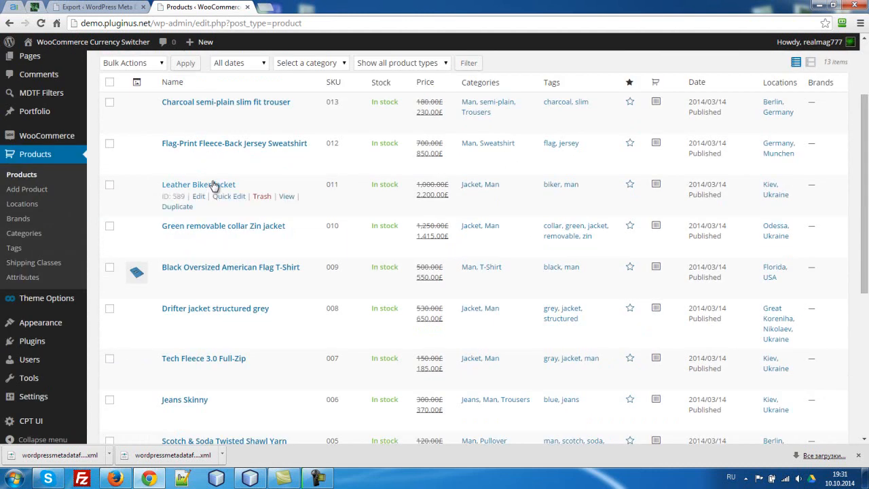
left_click(198, 184)
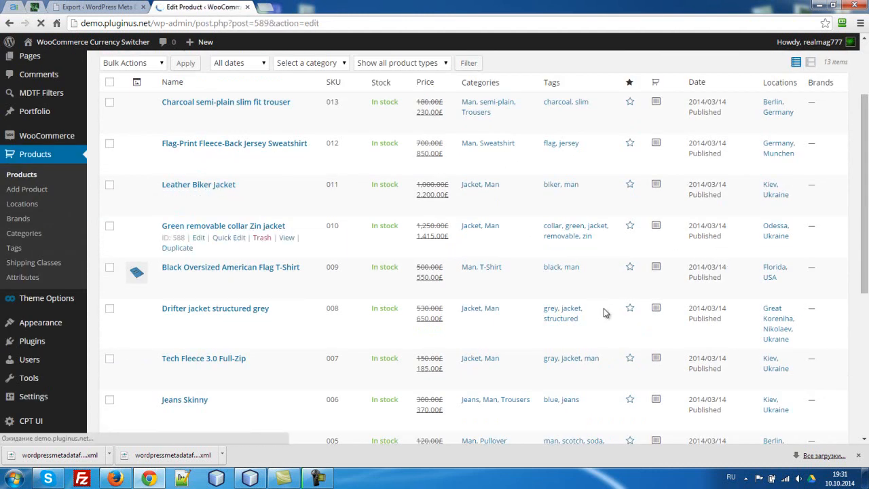
left_click(198, 184)
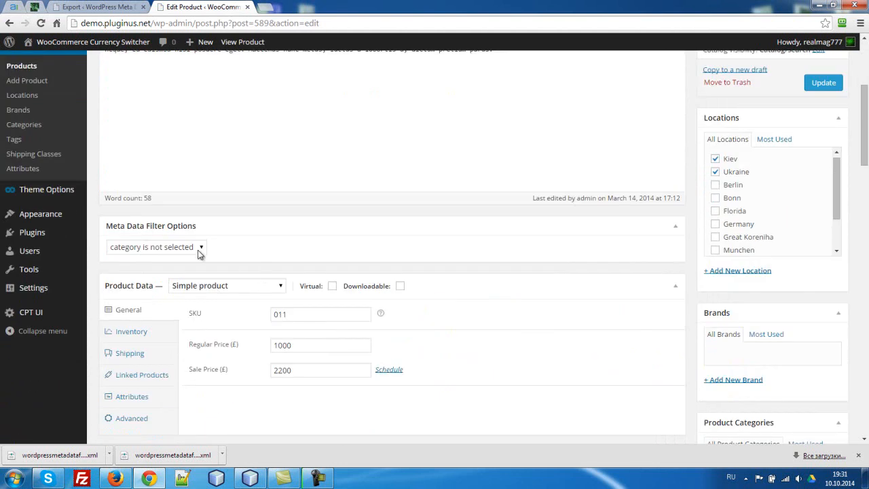
mouse_move(190, 261)
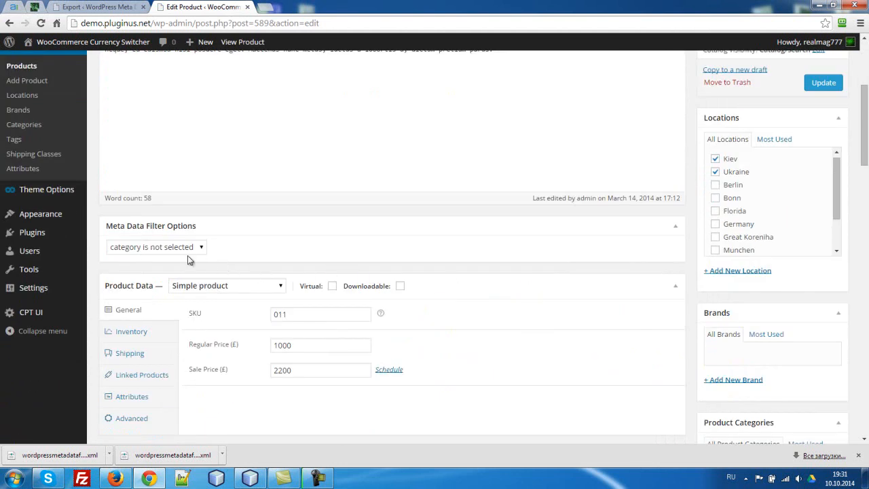
mouse_move(275, 265)
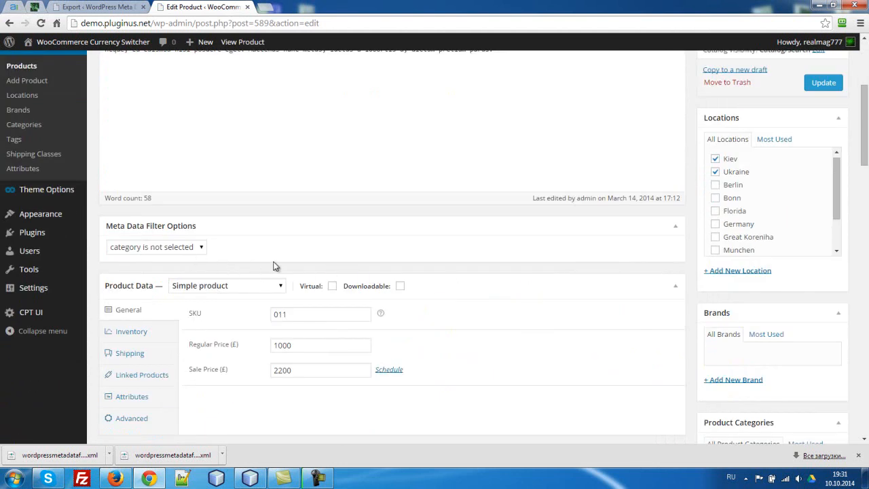
scroll("up", 3)
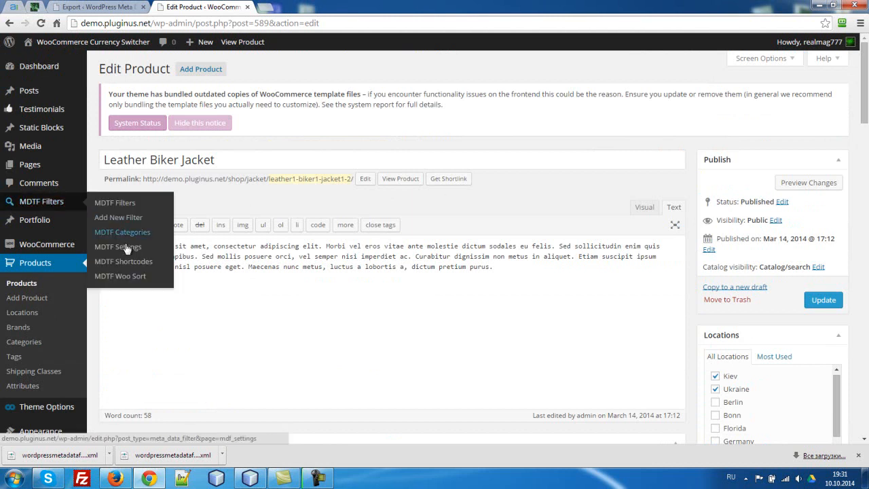
Step: Find the imported 'my shop 1' filter category's ID (192), then go to MDTF Settings
left_click(122, 232)
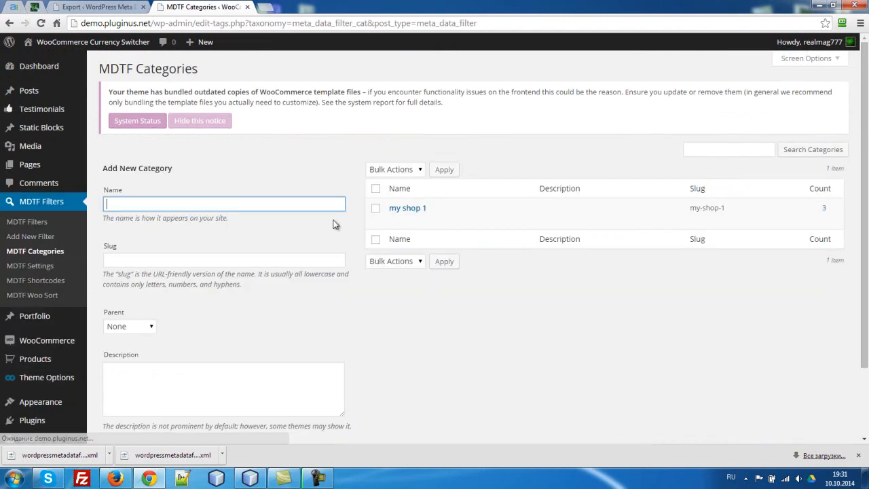
left_click(407, 207)
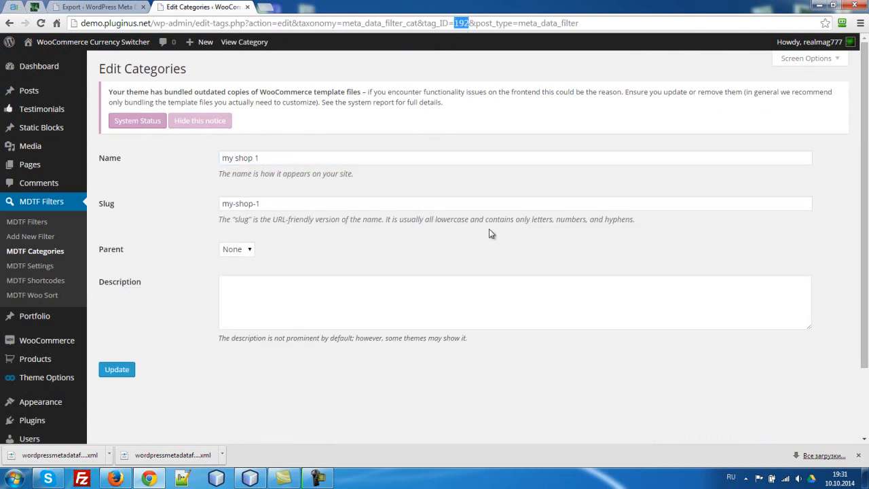
mouse_move(29, 265)
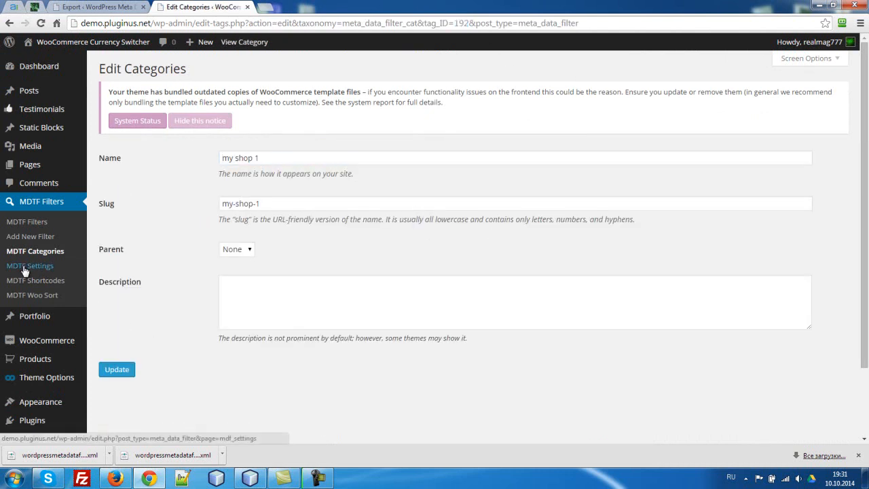
left_click(29, 265)
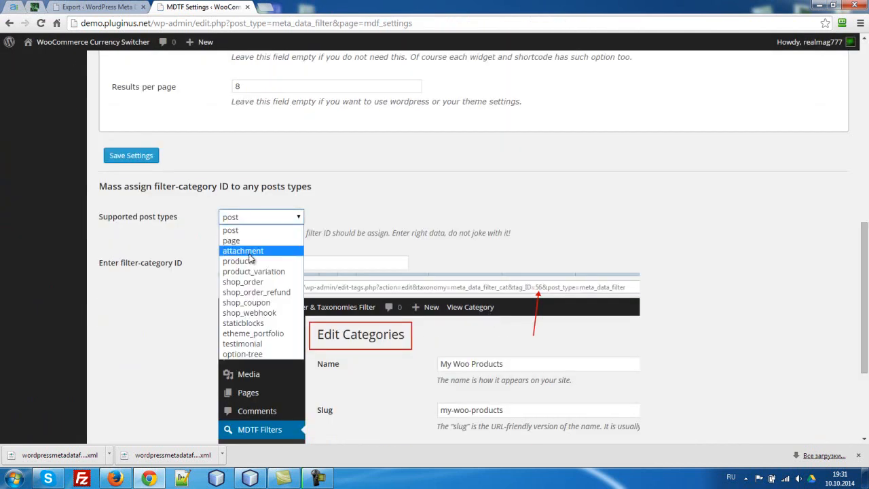
Step: Mass-assign filter-category ID 192 to the product post type
left_click(237, 260)
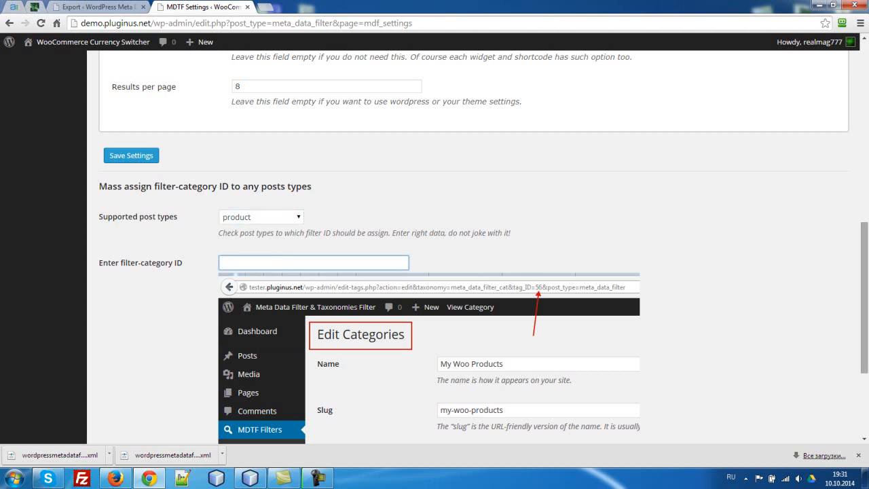
type("192")
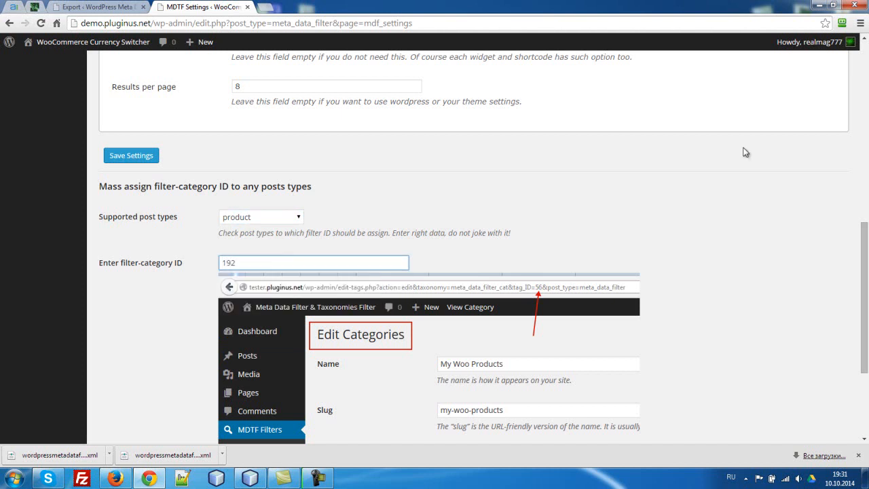
scroll("down", 3)
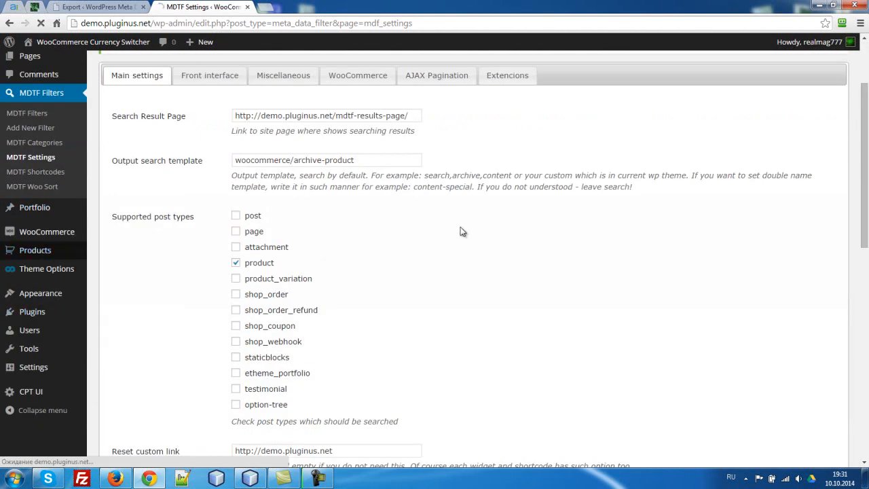
left_click(35, 250)
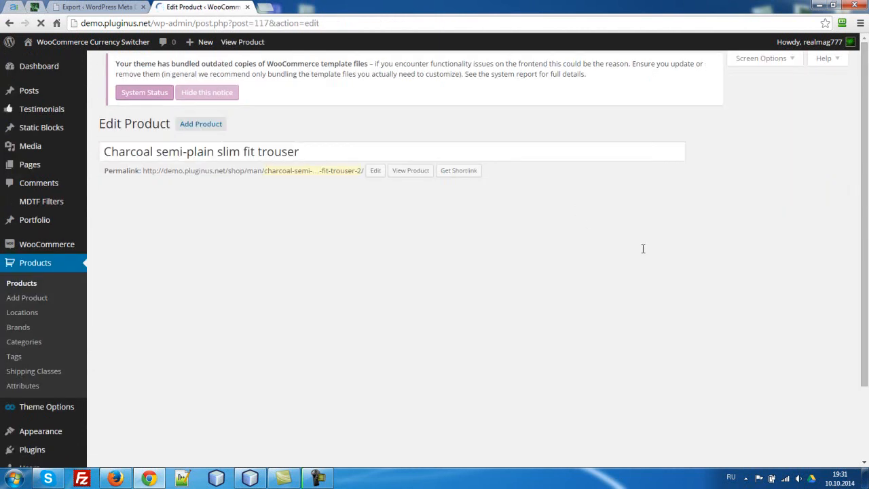
Step: Verify the Charcoal semi-plain slim fit trouser now has filter category 'my shop 1'
scroll("down", 3)
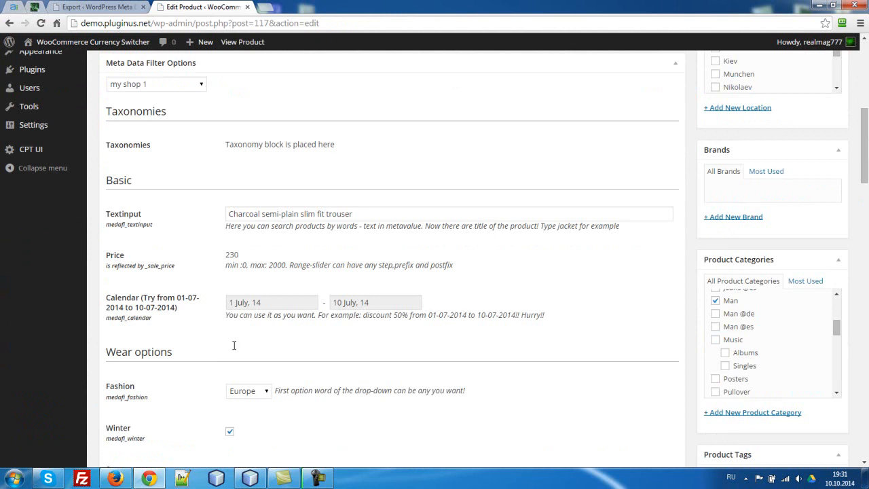
scroll("down", 3)
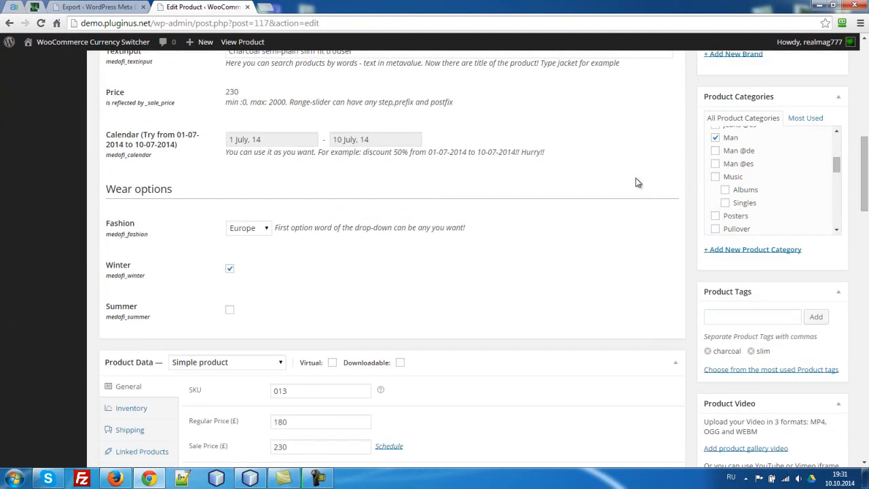
scroll("up", 3)
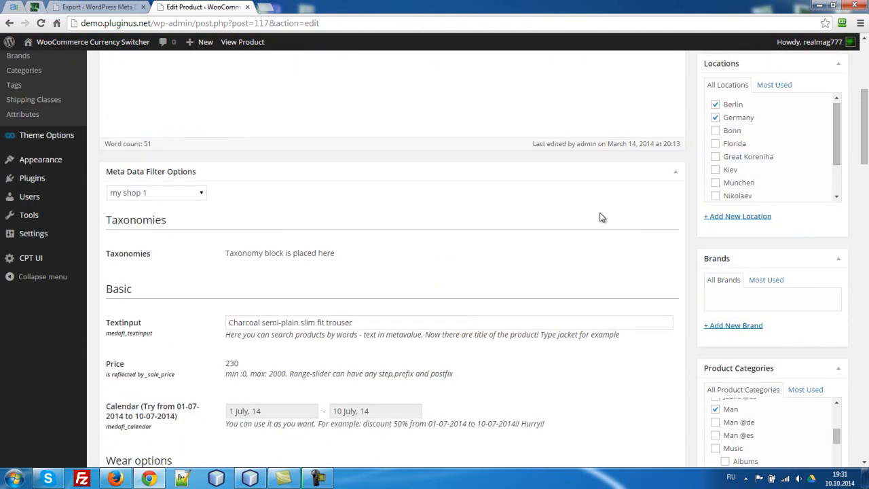
scroll("up", 3)
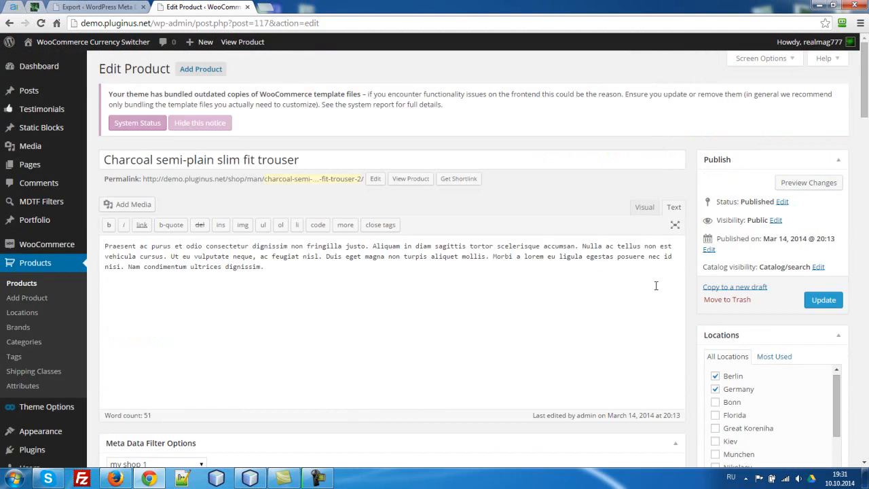